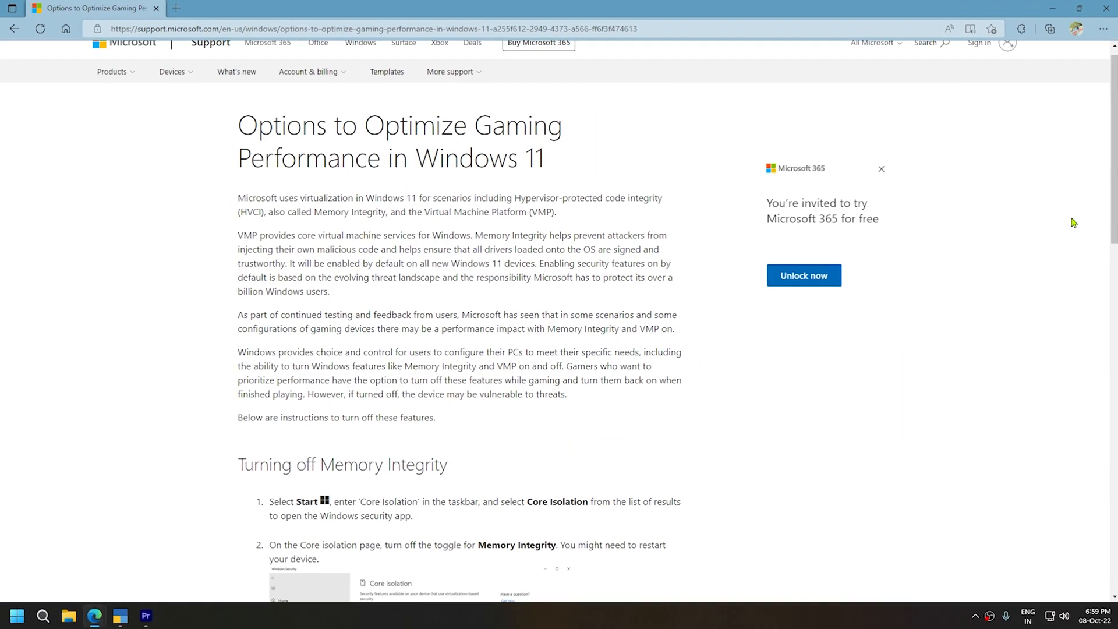
{"action": "scroll", "scroll_direction": "down", "scroll_amount": 3}
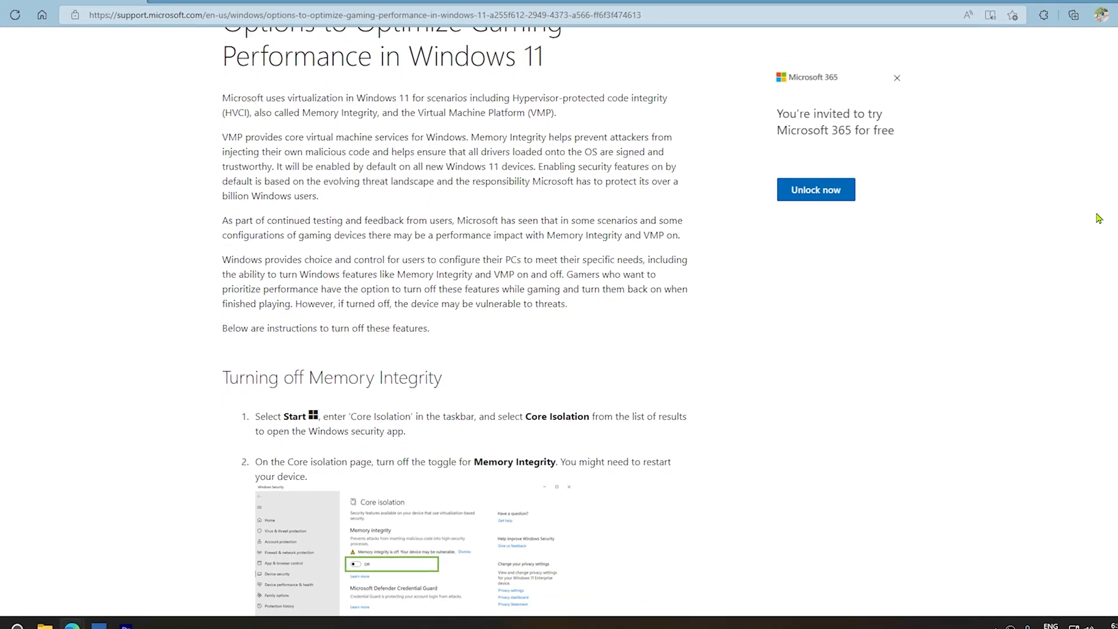
{"action": "scroll", "scroll_direction": "down", "scroll_amount": 3}
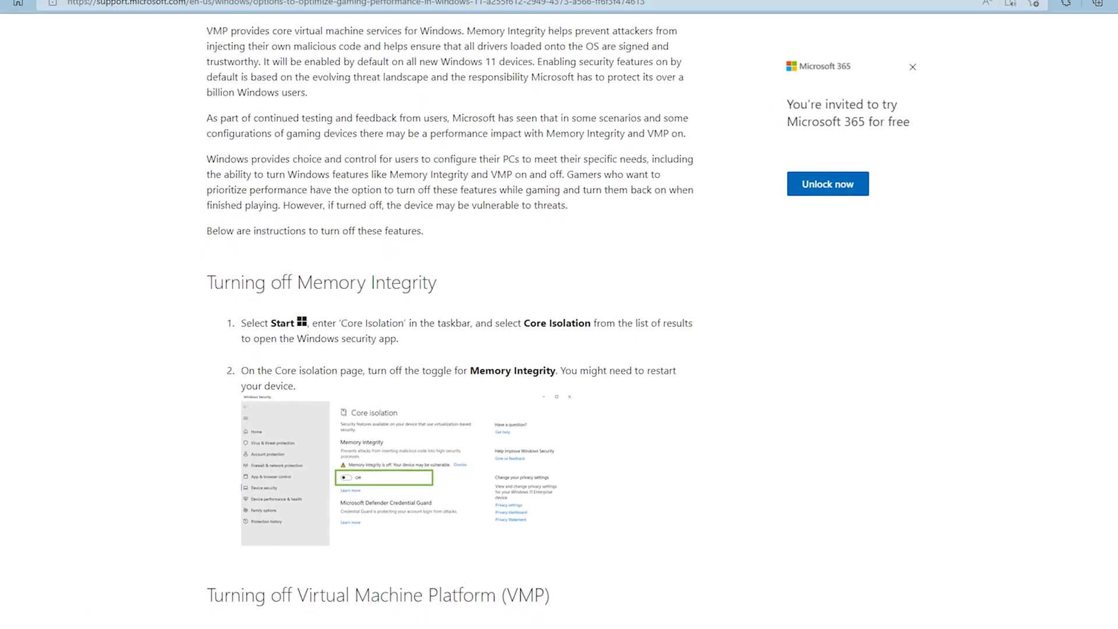
{"action": "scroll", "scroll_direction": "down", "scroll_amount": 3}
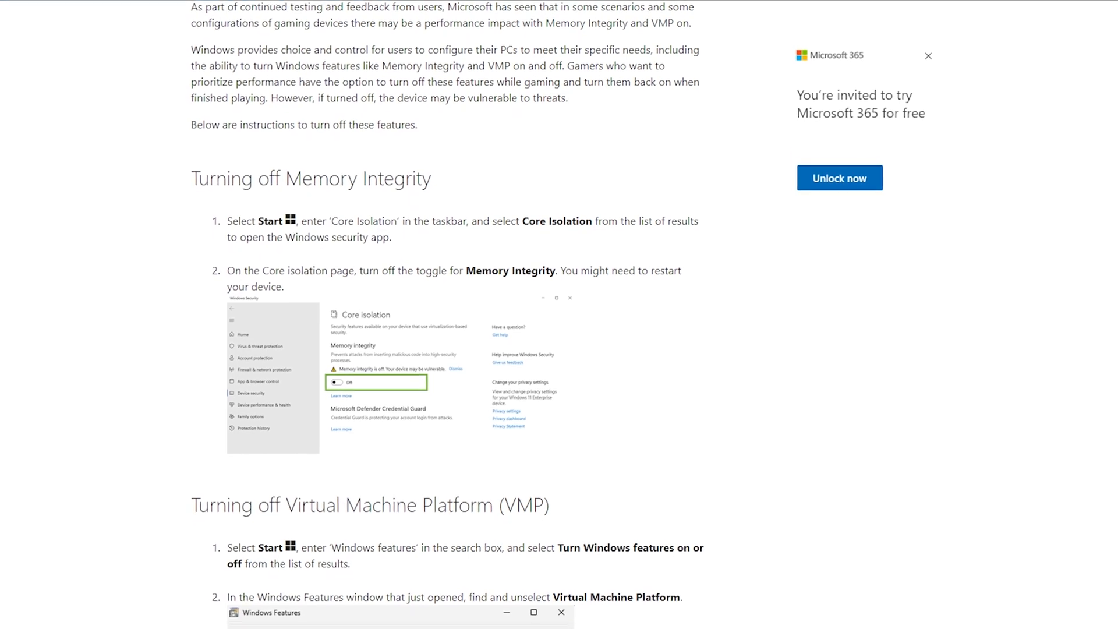
{"action": "scroll", "scroll_direction": "down", "scroll_amount": 3}
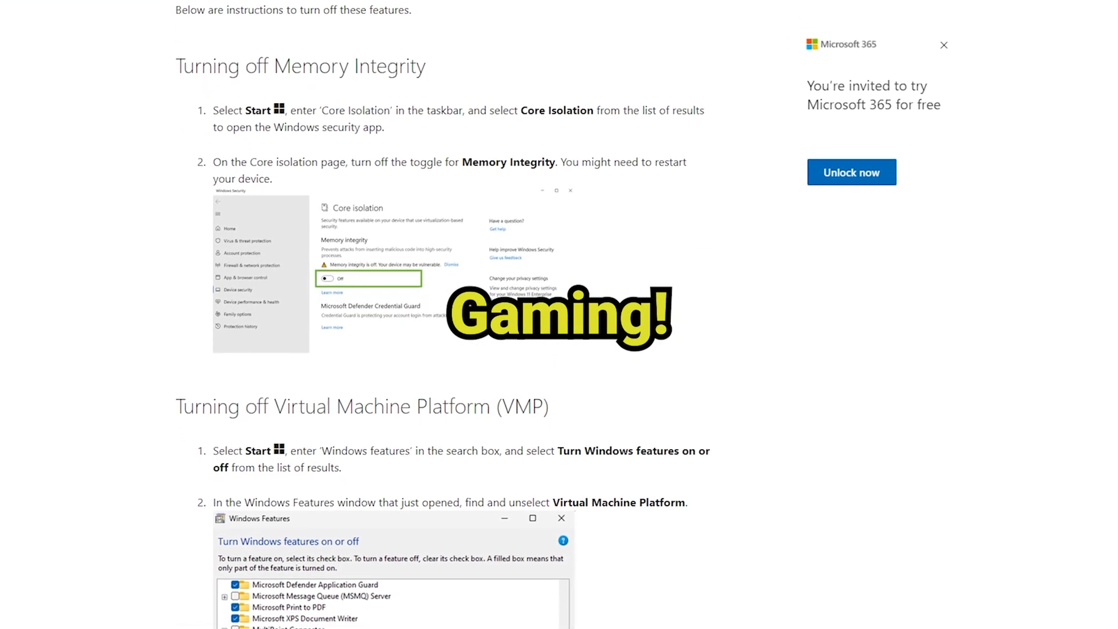
{"action": "scroll", "scroll_direction": "down", "scroll_amount": 3}
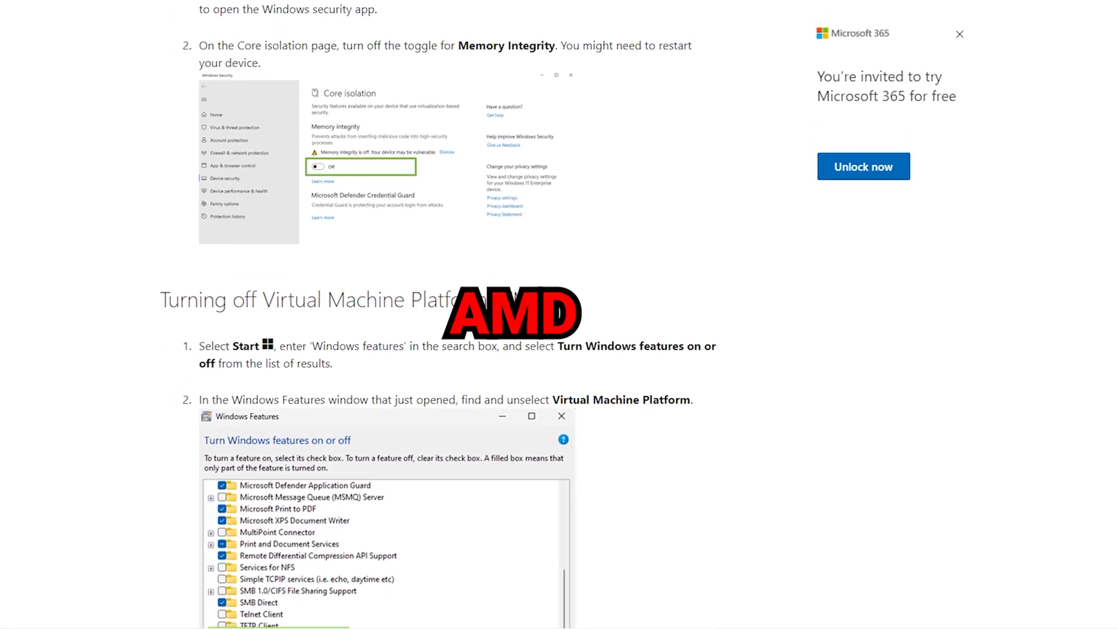
{"action": "scroll", "scroll_direction": "down", "scroll_amount": 3}
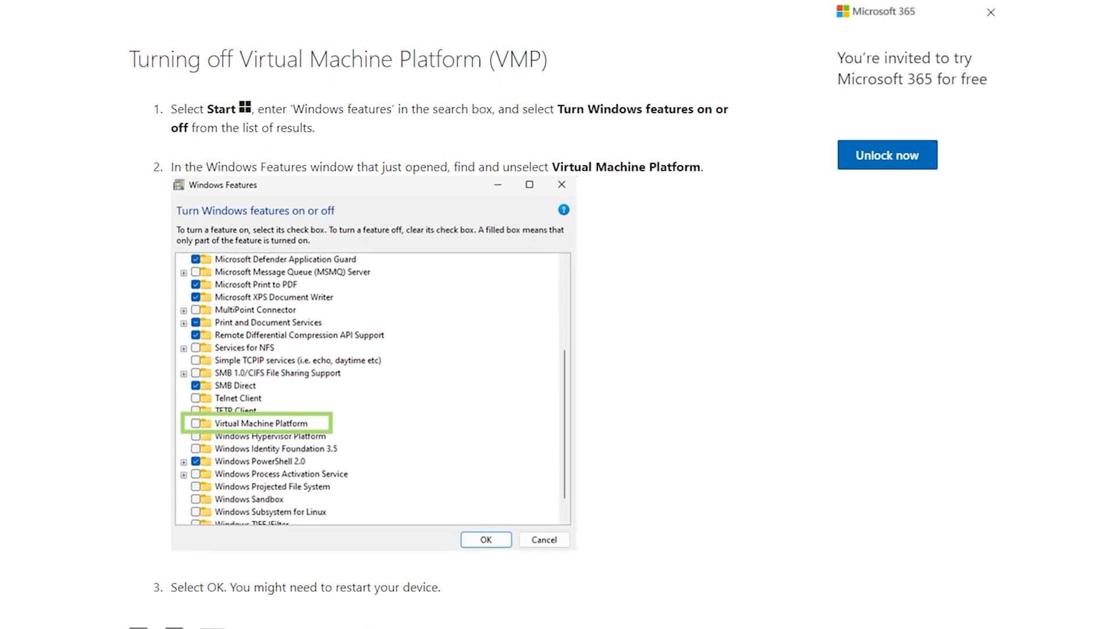
{"action": "scroll", "scroll_direction": "down", "scroll_amount": 3}
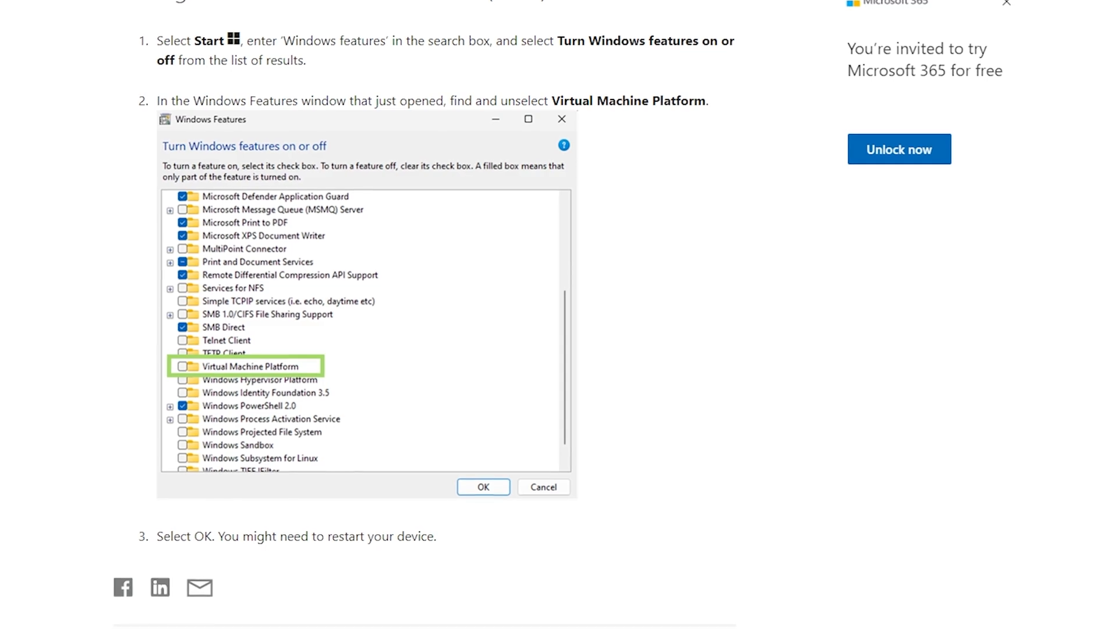